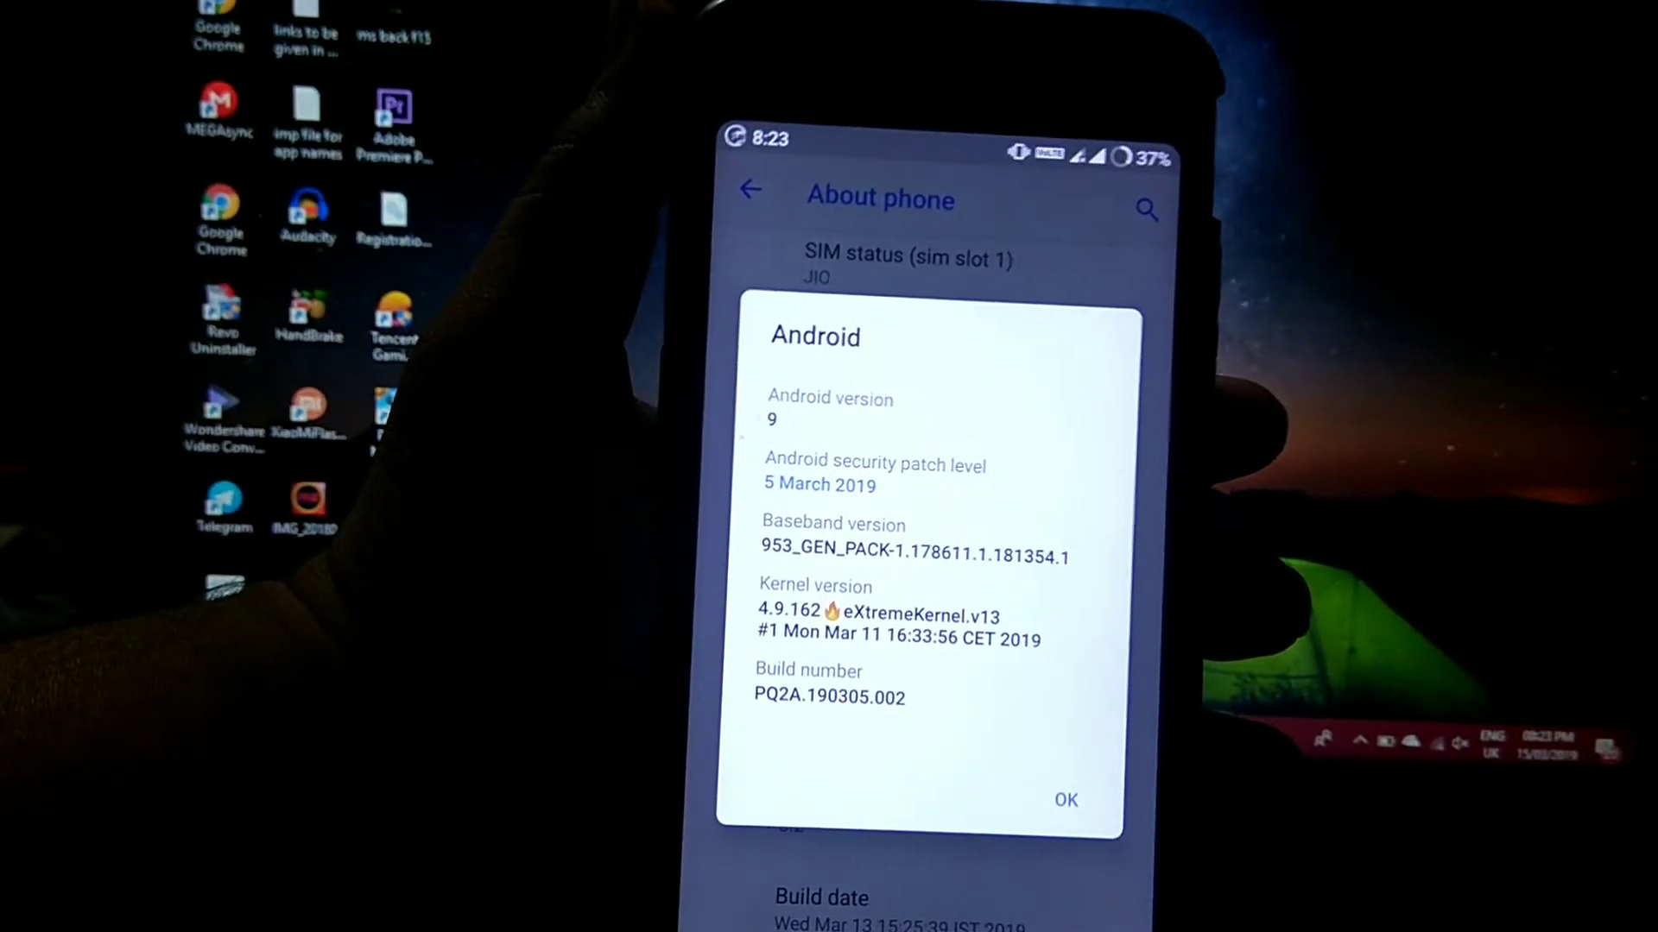
Confirm the OK prompt in About phone before returning to the main Settings list.
{"action": "left_click", "coordinate": [1064, 799]}
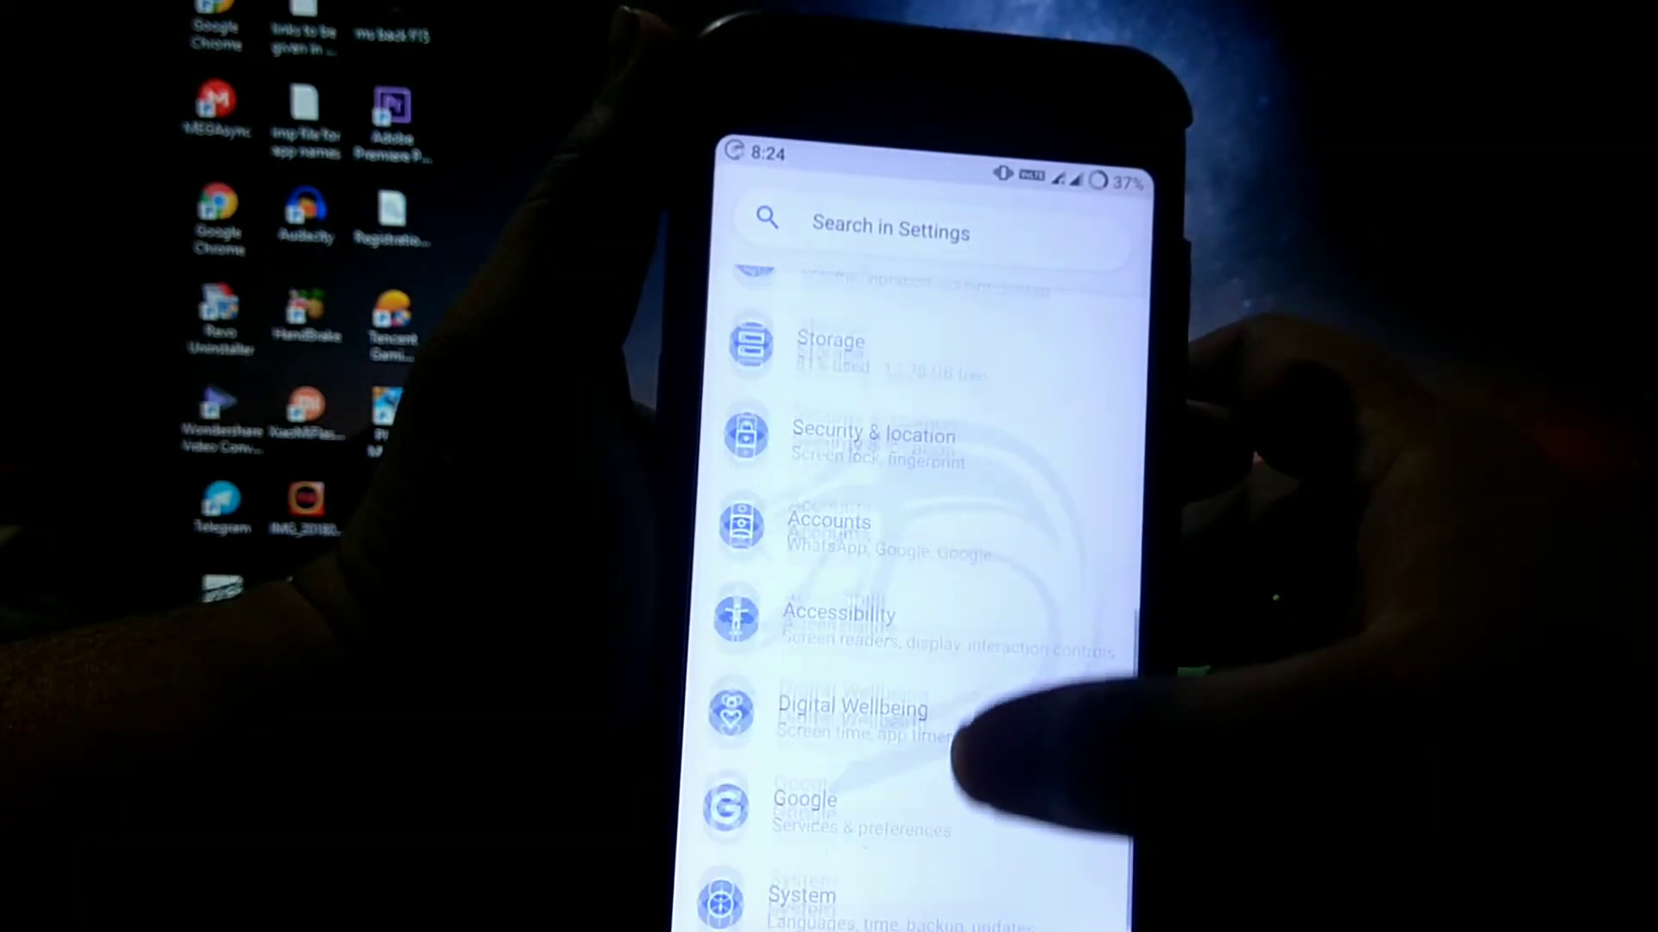